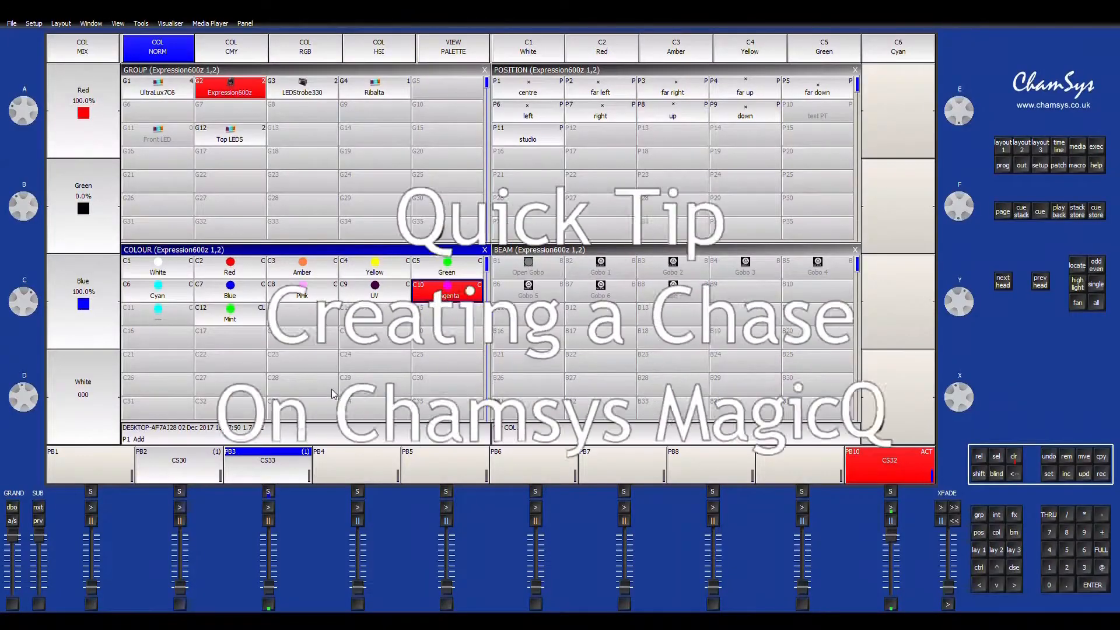
Turn the UltraLux7C6 and Expression600z groups red using the C2 Red palette.
click(447, 289)
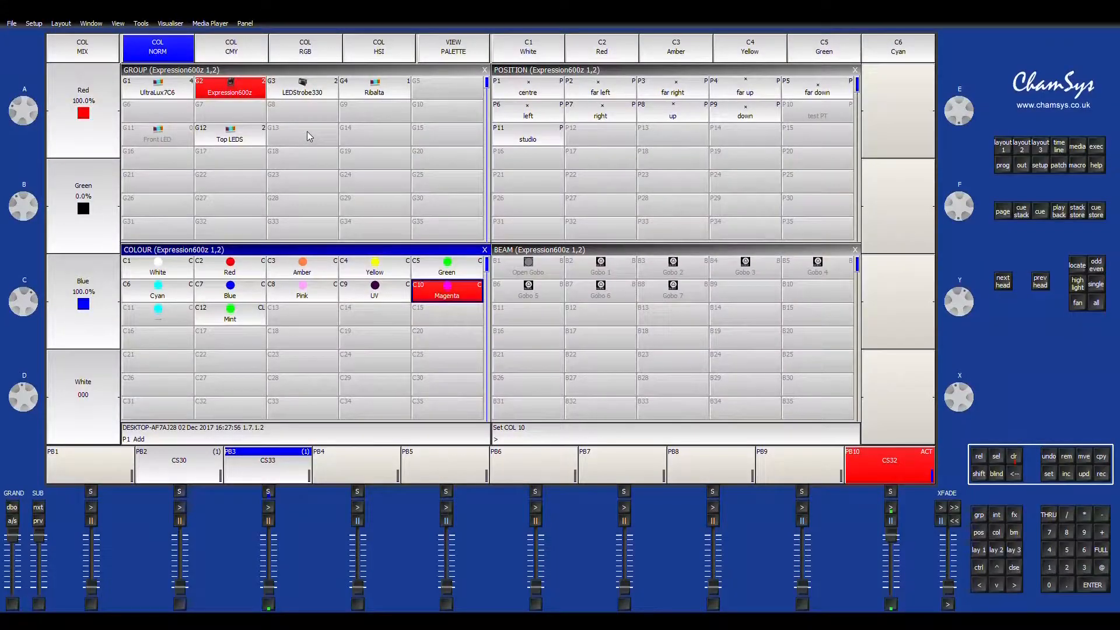
mouse_move(301, 140)
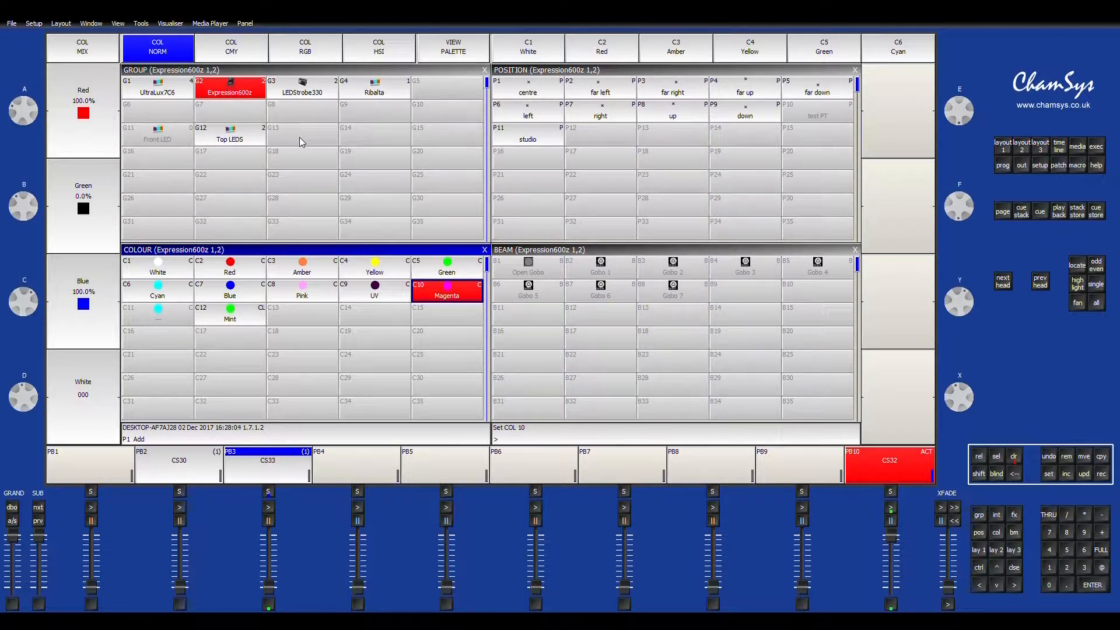
click(157, 88)
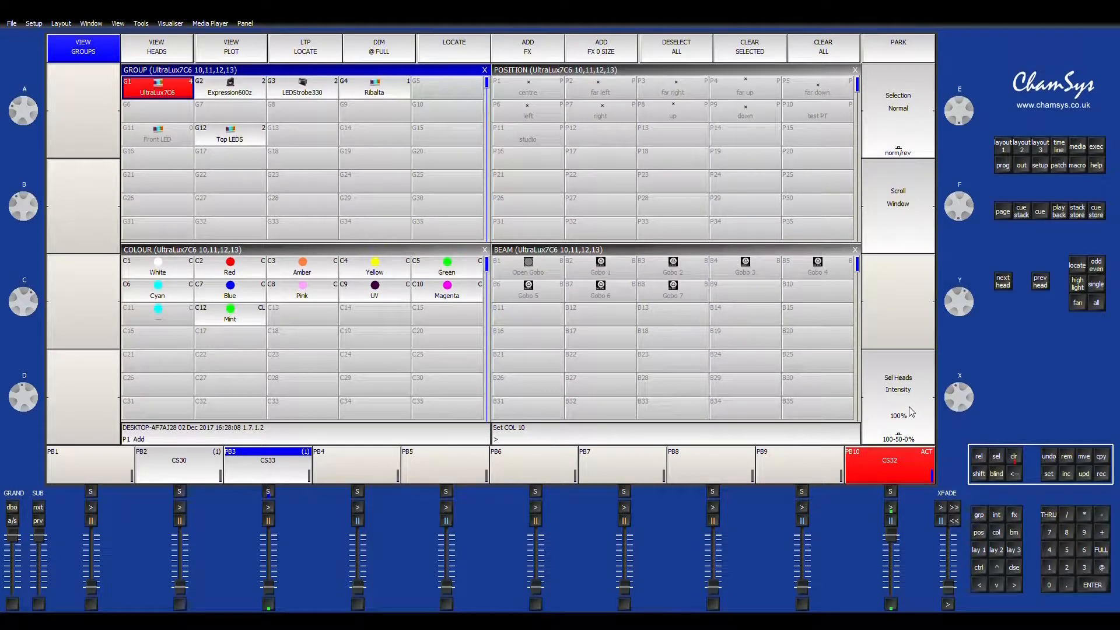
mouse_move(231, 227)
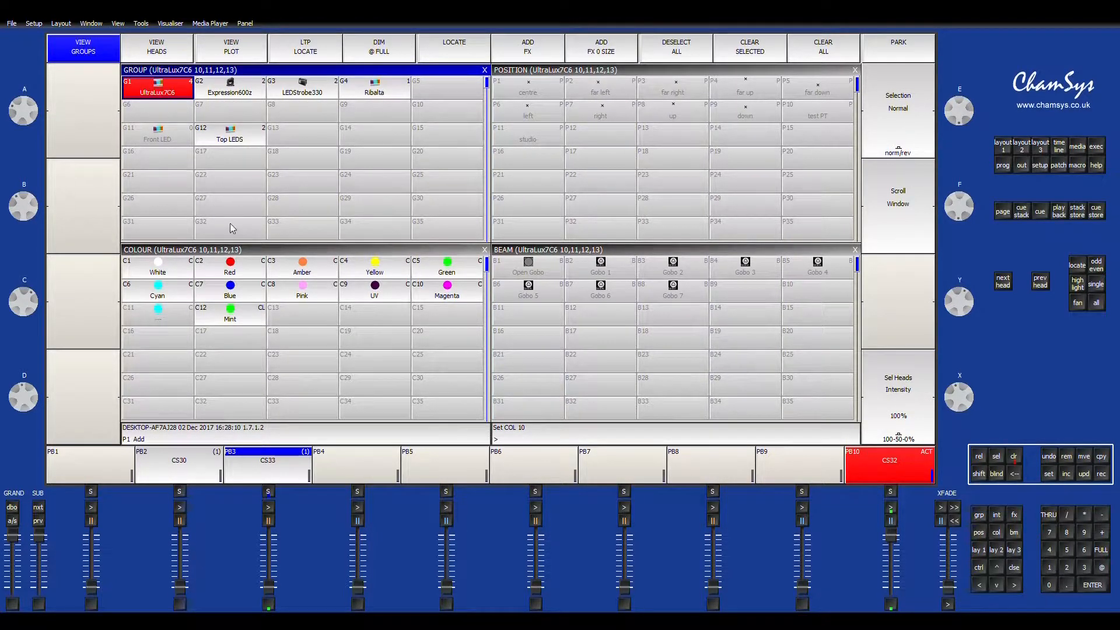
click(230, 268)
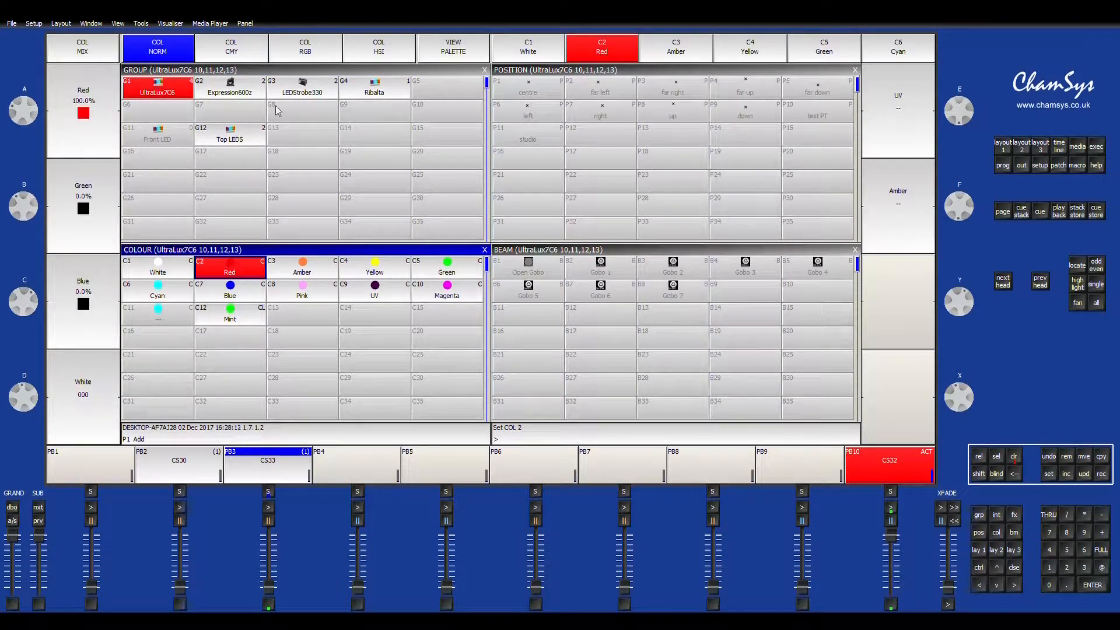
click(229, 88)
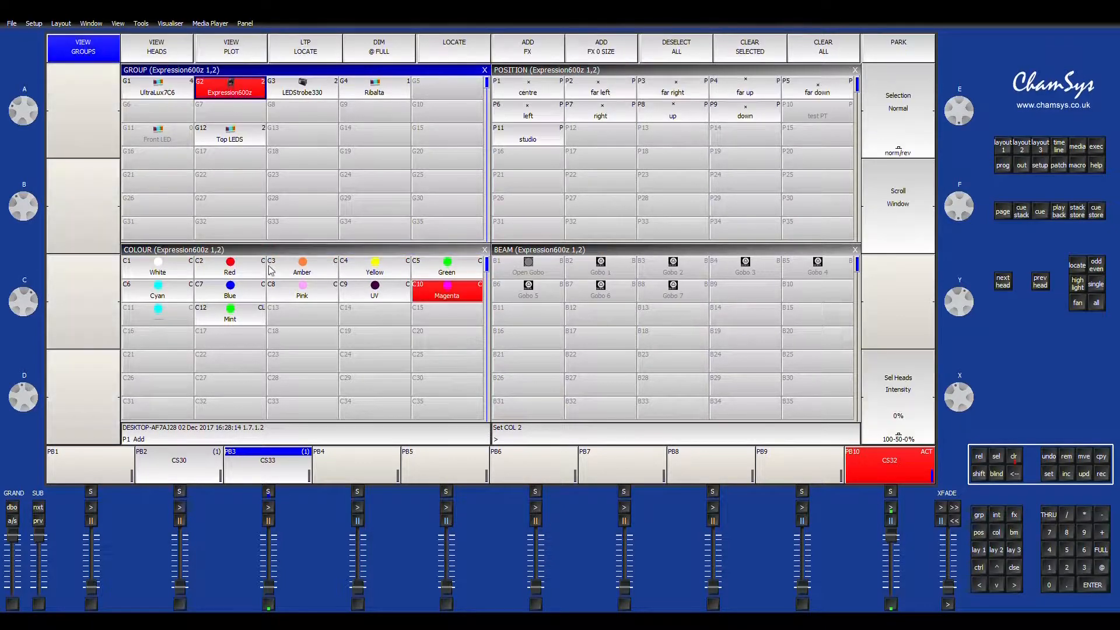
click(230, 268)
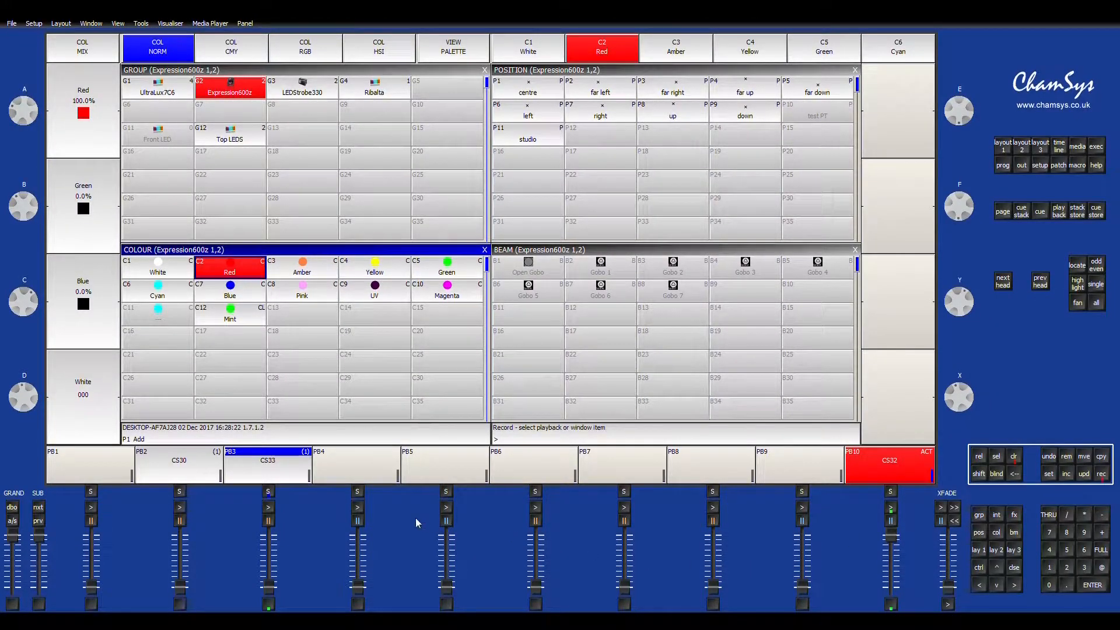
Store the red look as cue 1 on playback 4 and reselect the UltraLux7C6 group.
click(355, 464)
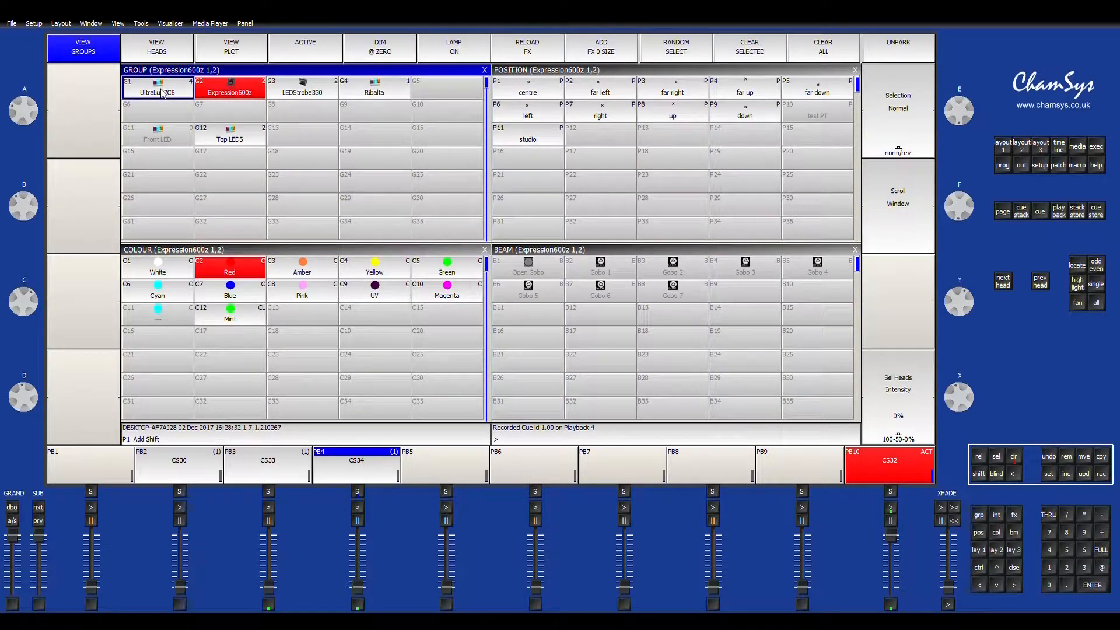
click(156, 89)
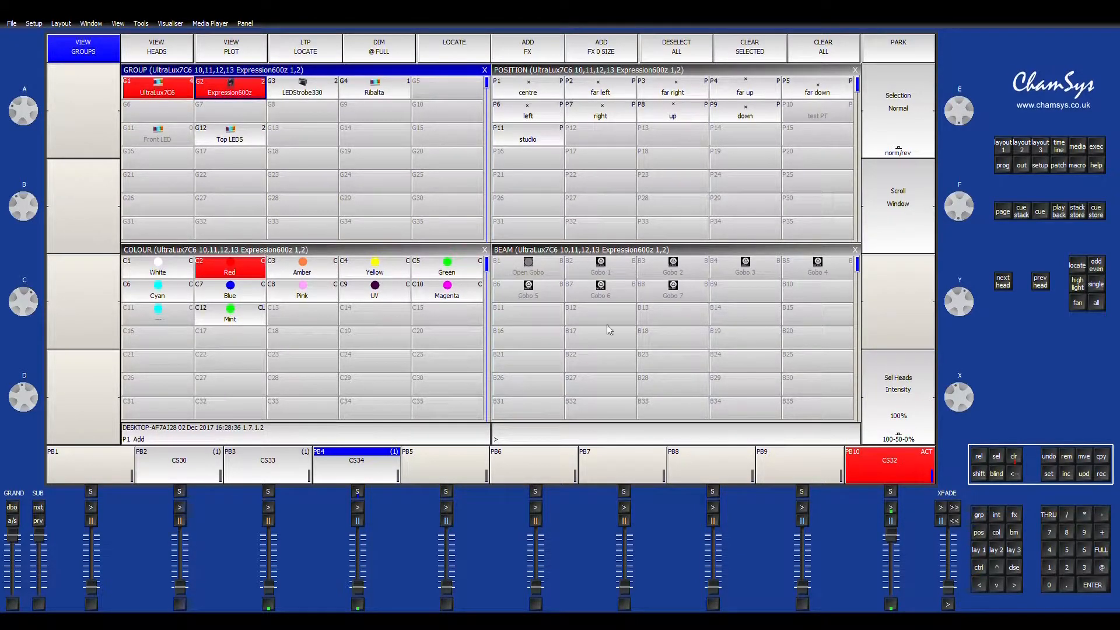
mouse_move(444, 302)
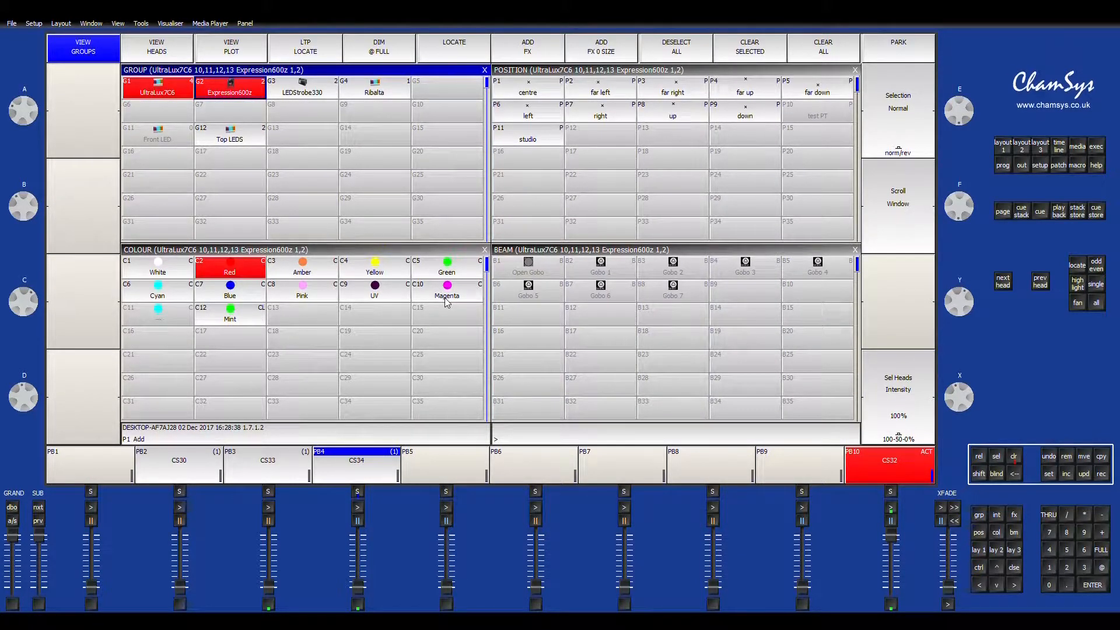
Turn the fixtures magenta, store it as cue 2 on playback 4, and reselect the groups.
click(447, 291)
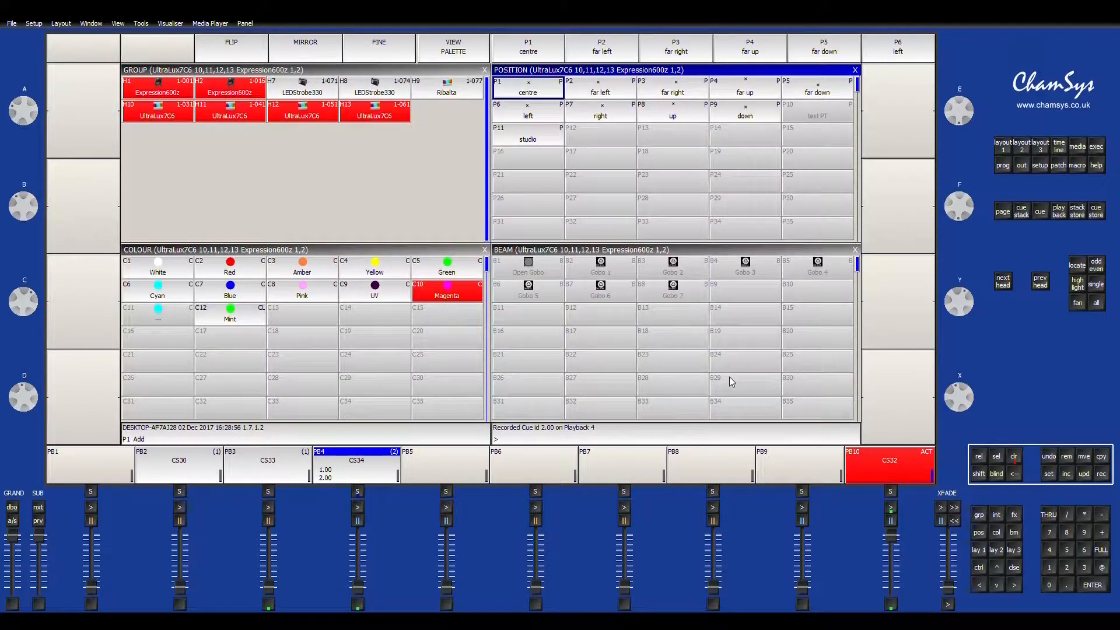
click(155, 47)
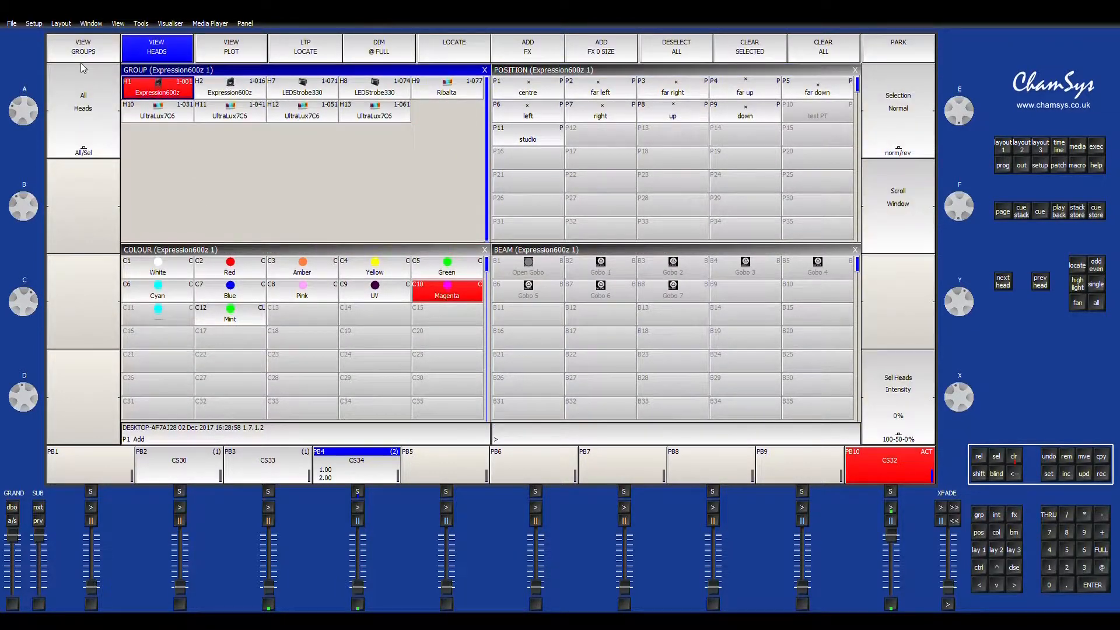
click(82, 47)
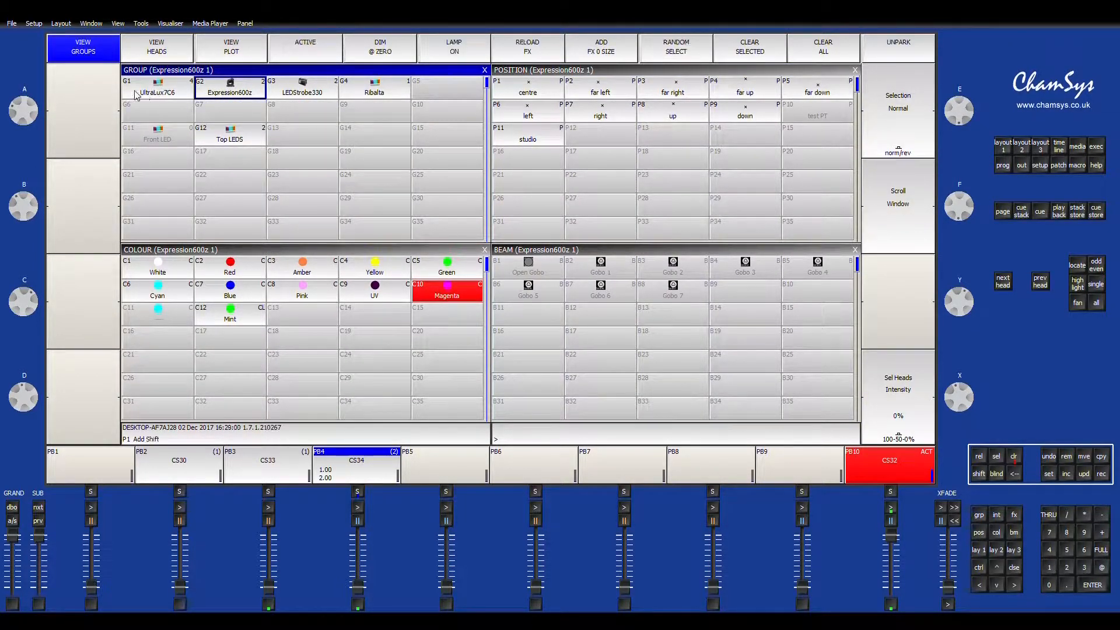
click(156, 88)
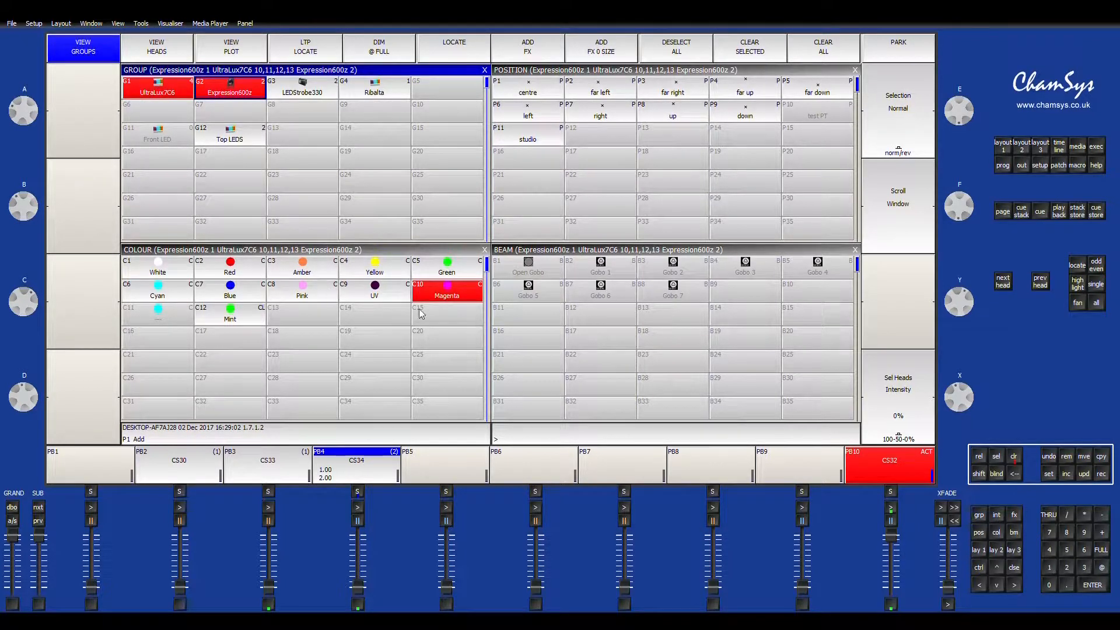
Record the mint look as cue 4 on playback 4, then turn the fixtures white for cue 5.
click(446, 269)
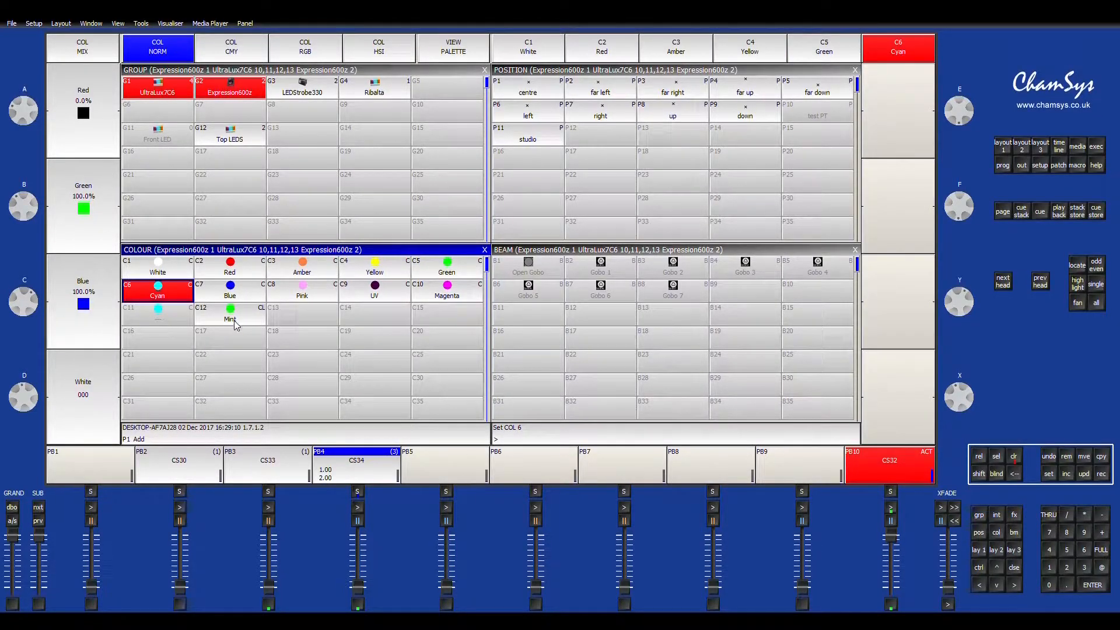
click(230, 317)
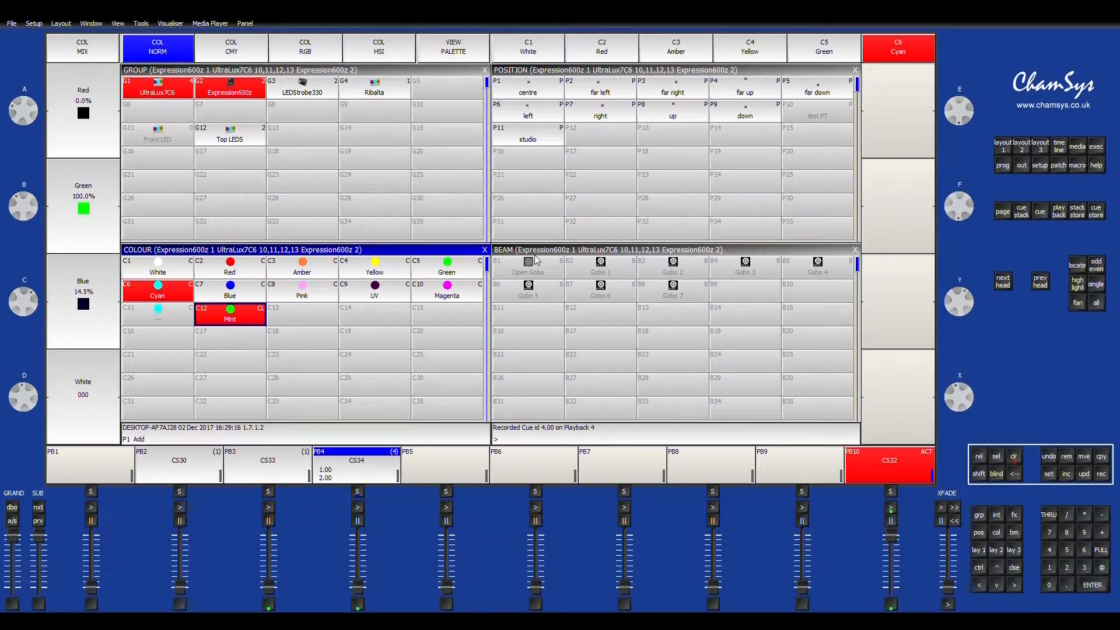
mouse_move(182, 308)
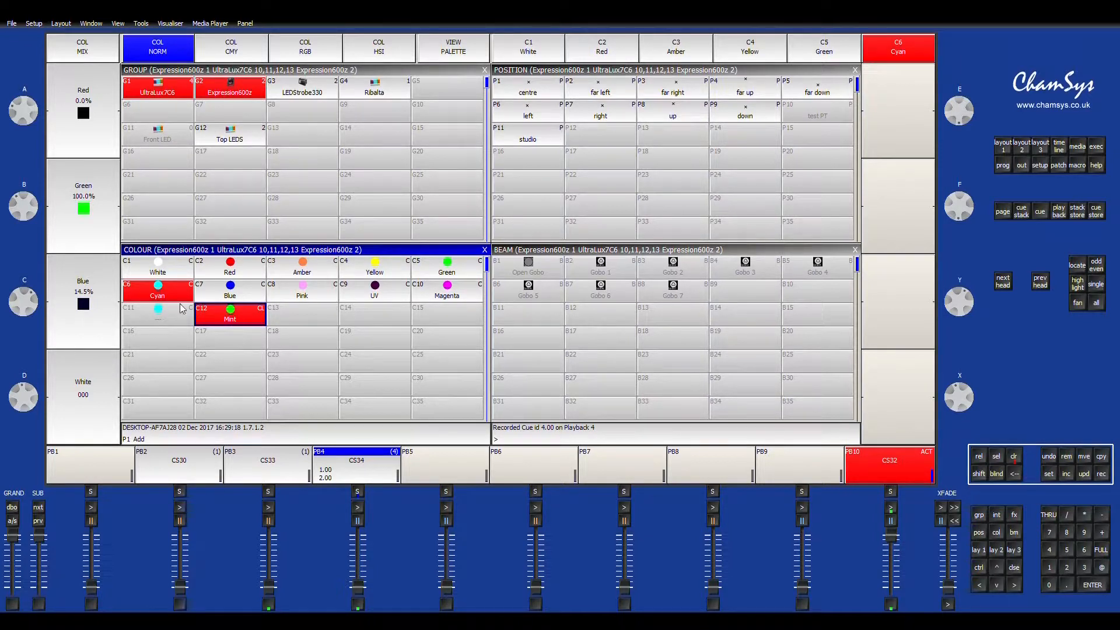
click(1102, 473)
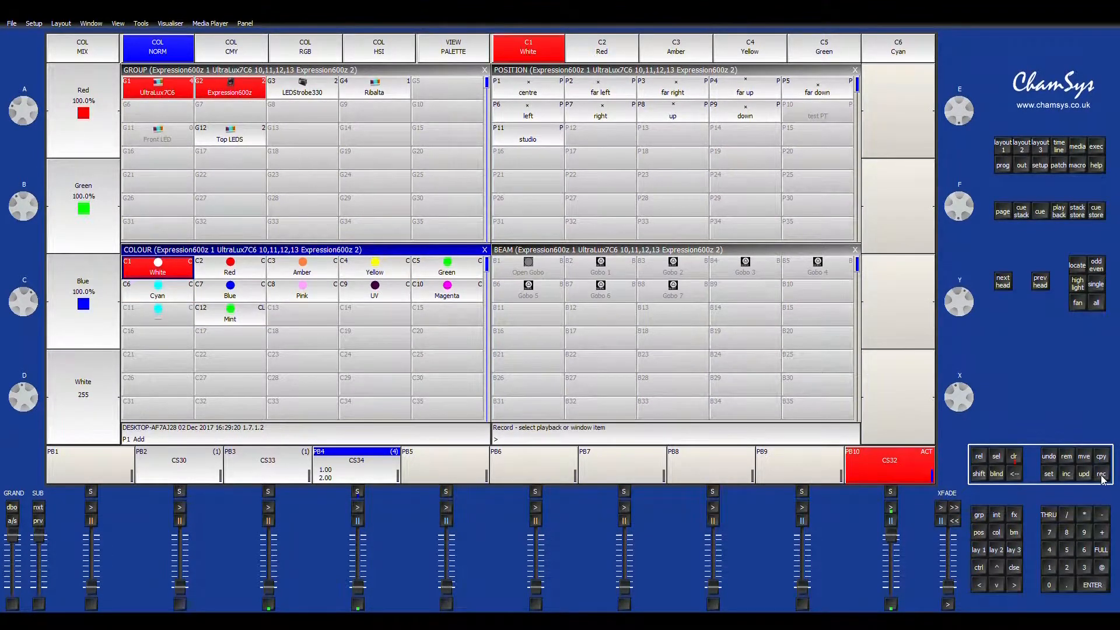
click(1101, 472)
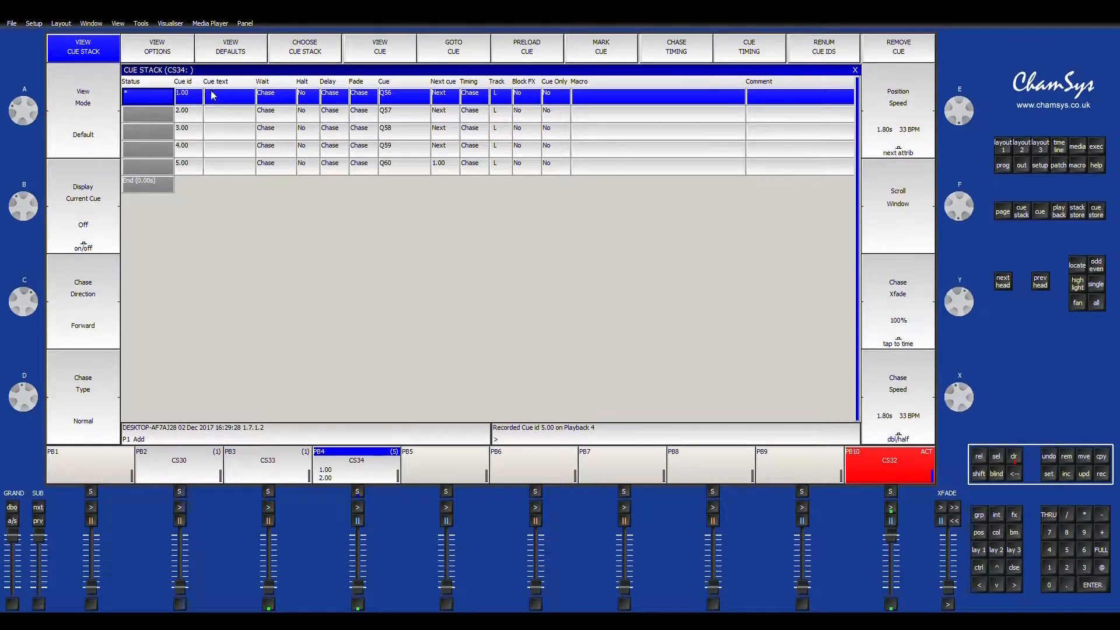
mouse_move(273, 163)
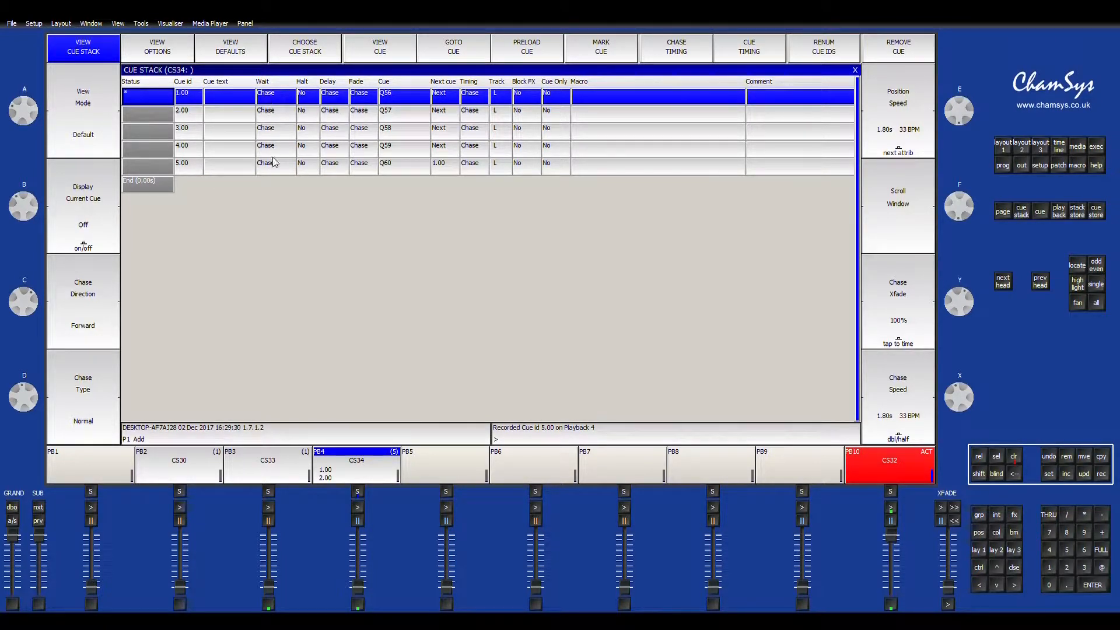
Clear the programmer, leaving playback 4's five-cue chase stack intact.
click(1013, 456)
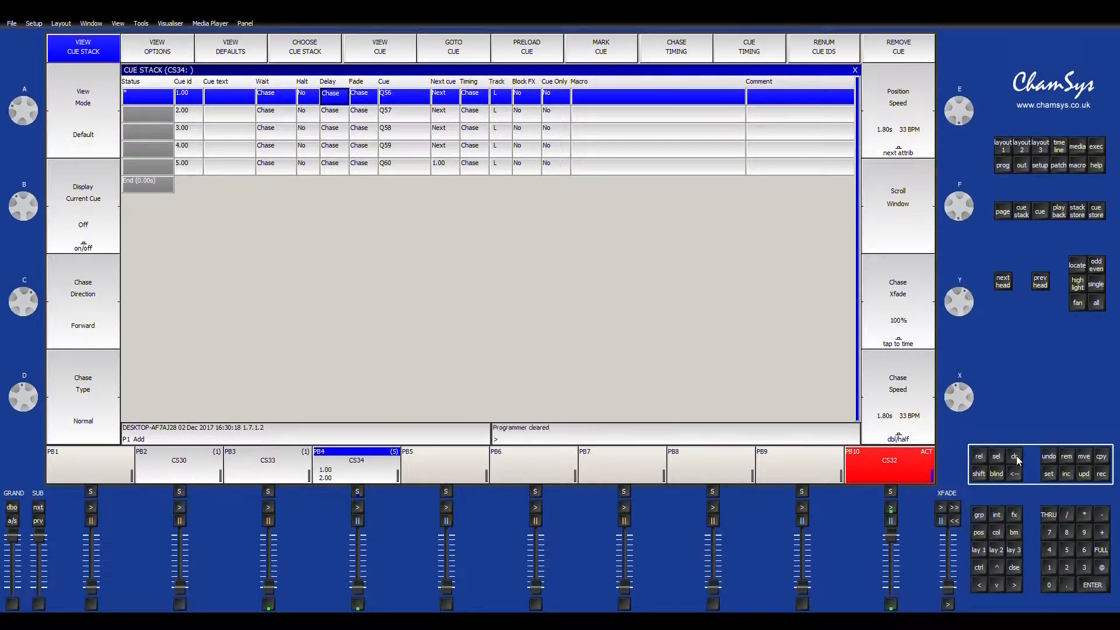